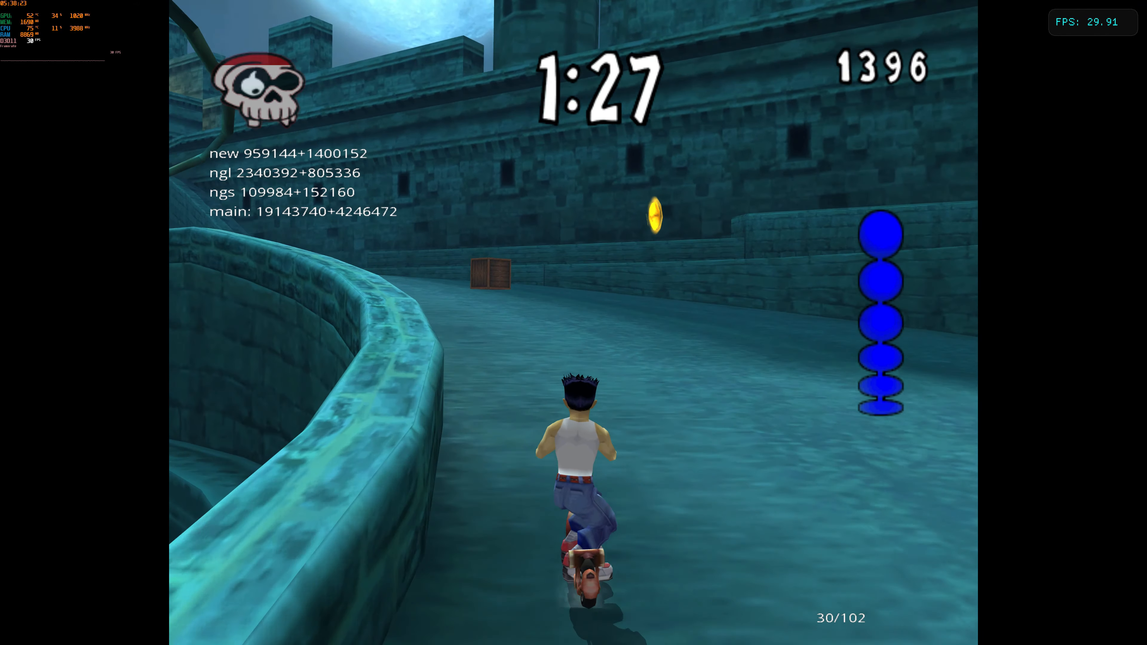
Stop the running skateboarding game with the hotkey, returning to the main window.
{"action": "key", "text": "w"}
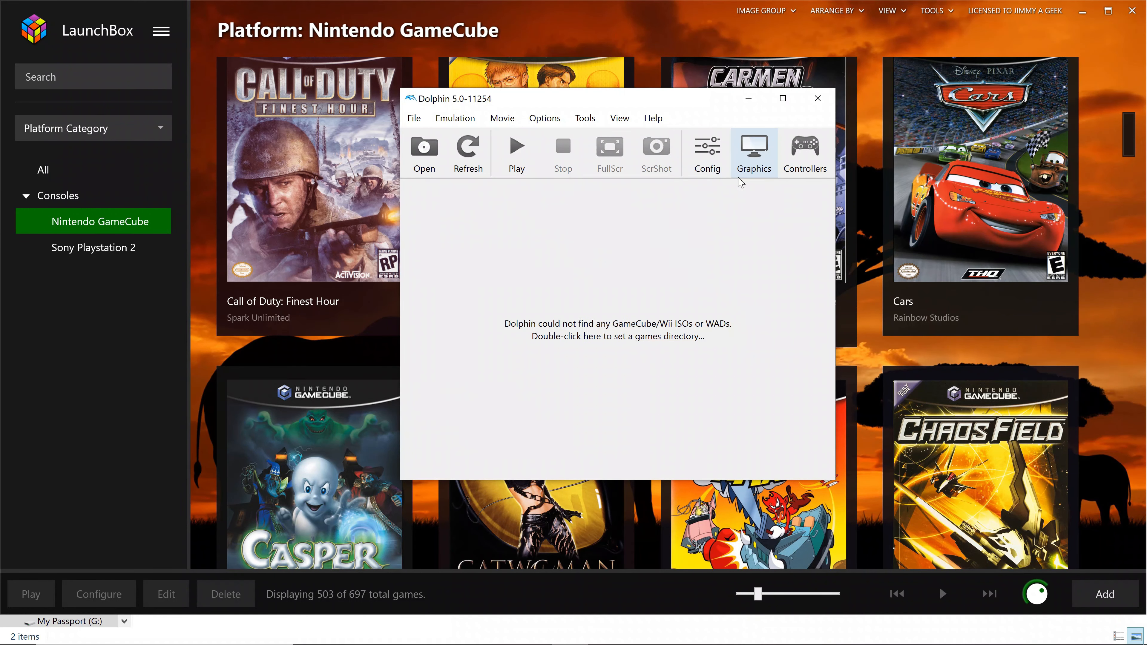
{"action": "mouse_move", "coordinate": [747, 177]}
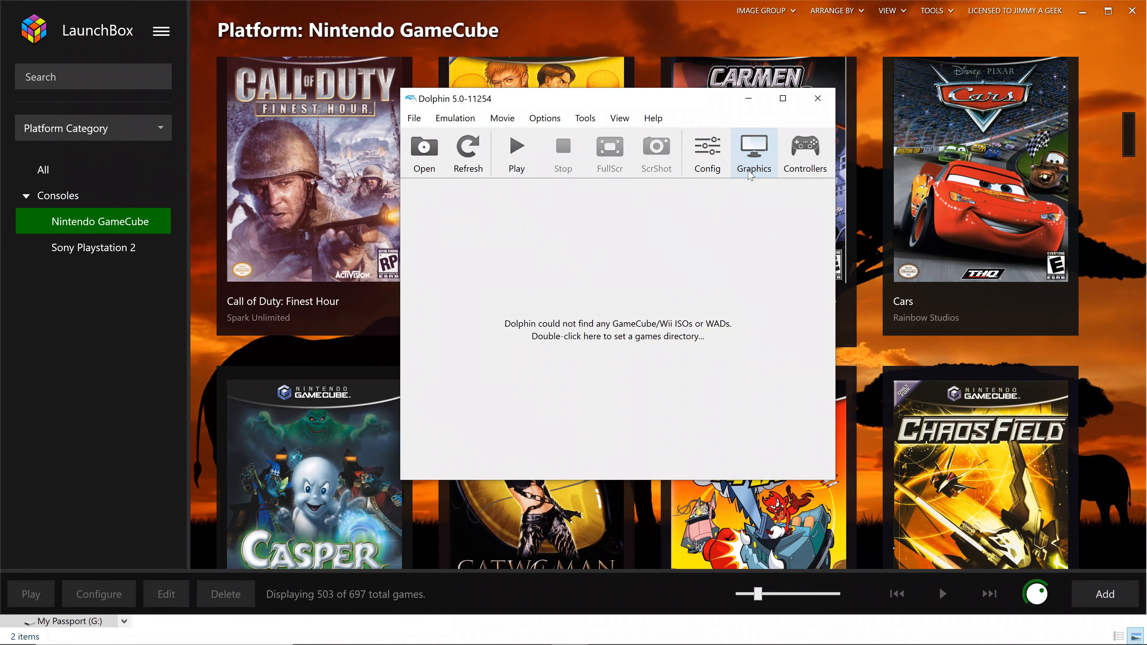
In the graphics settings General tab, keep Direct3D 11 as the rendering backend.
{"action": "left_click", "coordinate": [753, 153]}
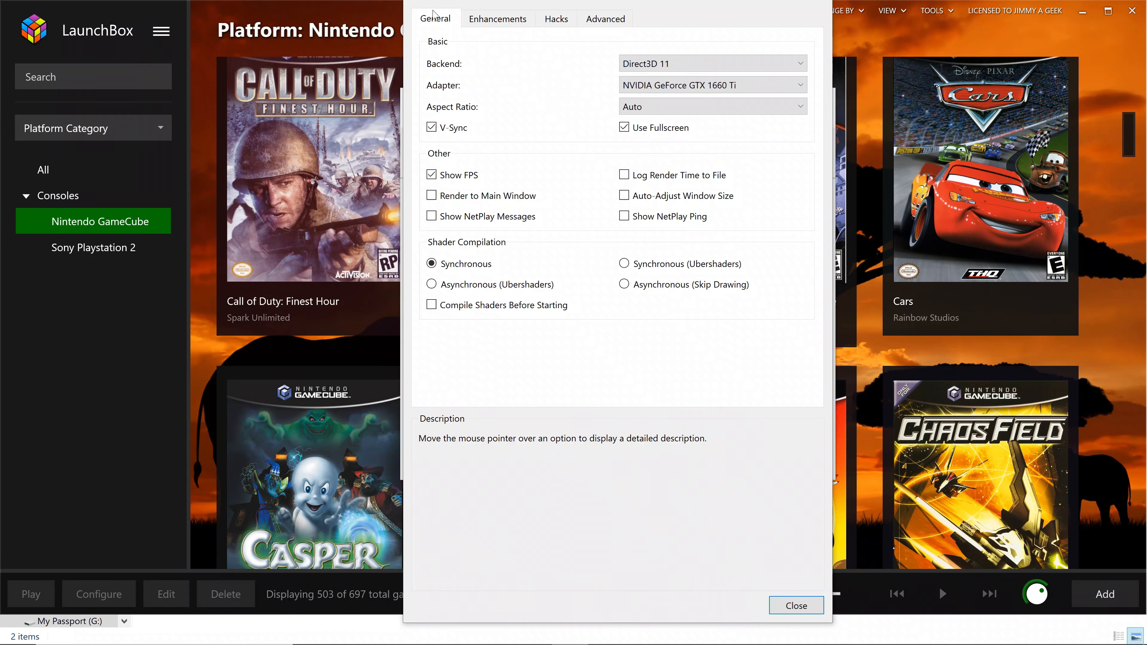
{"action": "mouse_move", "coordinate": [684, 64]}
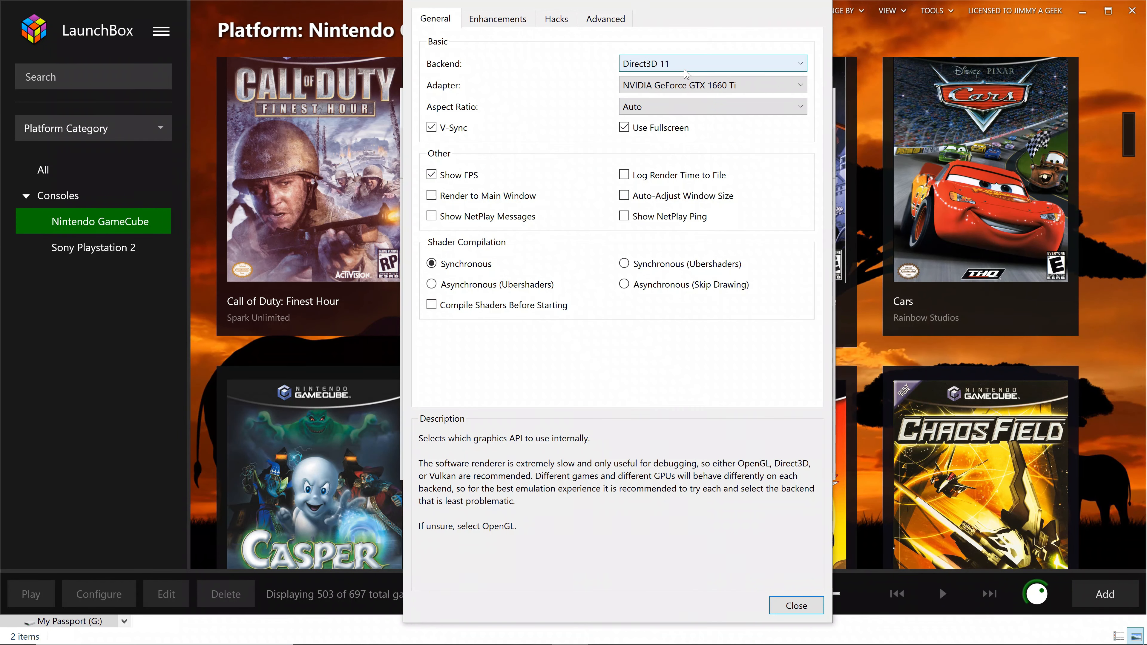
{"action": "left_click", "coordinate": [712, 63]}
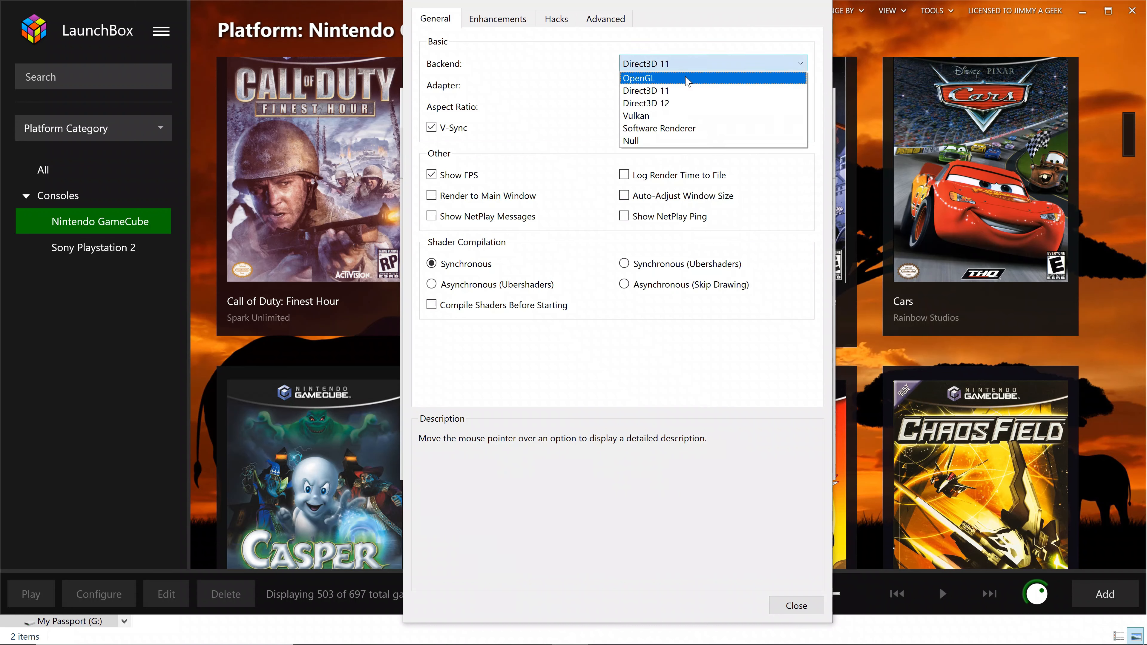
{"action": "mouse_move", "coordinate": [686, 103]}
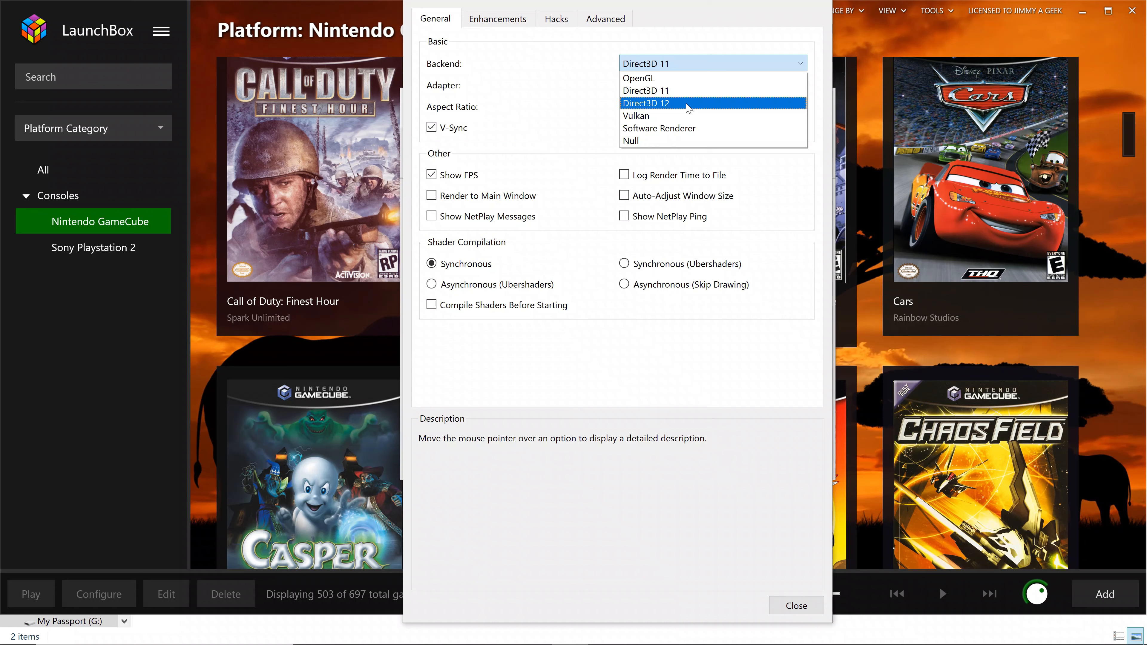
{"action": "mouse_move", "coordinate": [659, 96]}
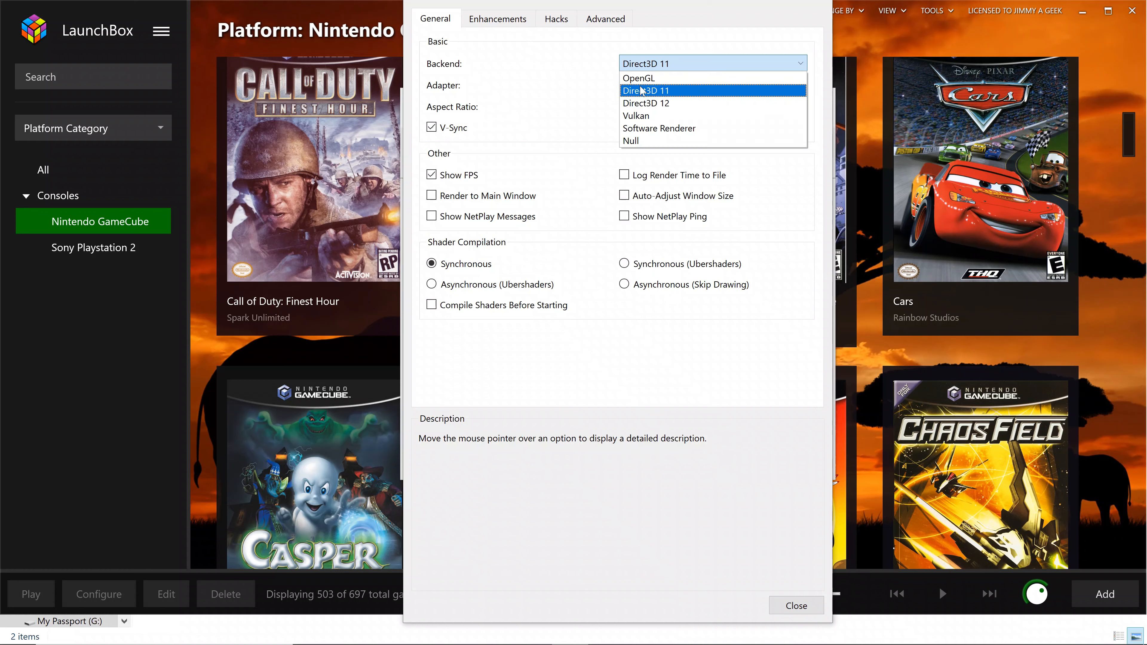
{"action": "mouse_move", "coordinate": [636, 115]}
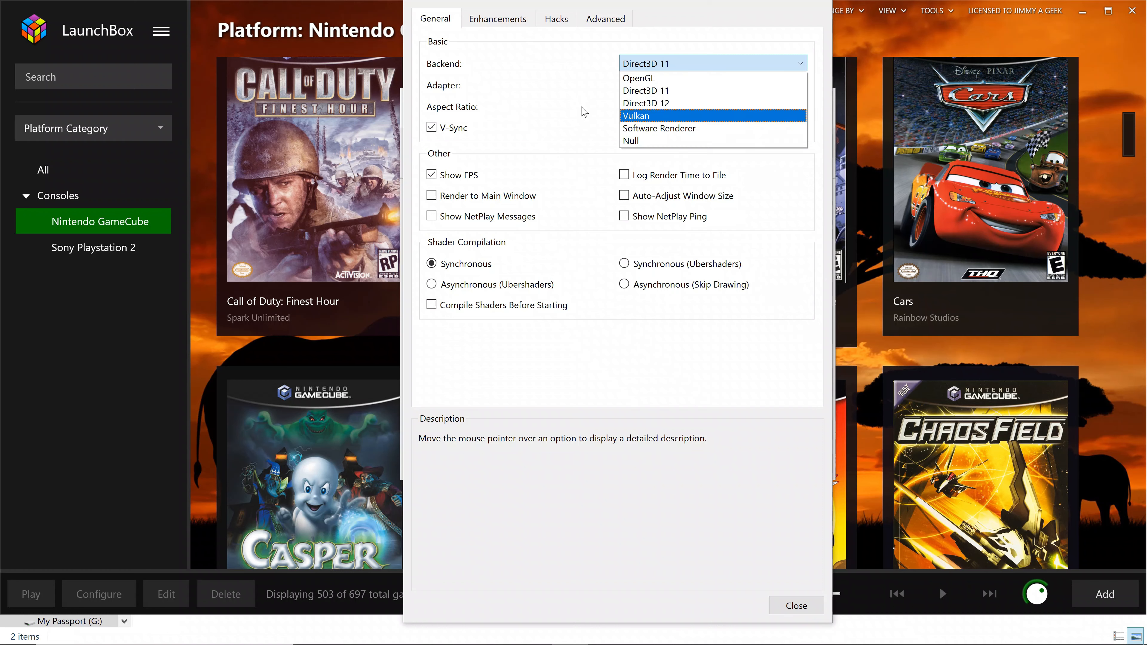
{"action": "left_click", "coordinate": [646, 64]}
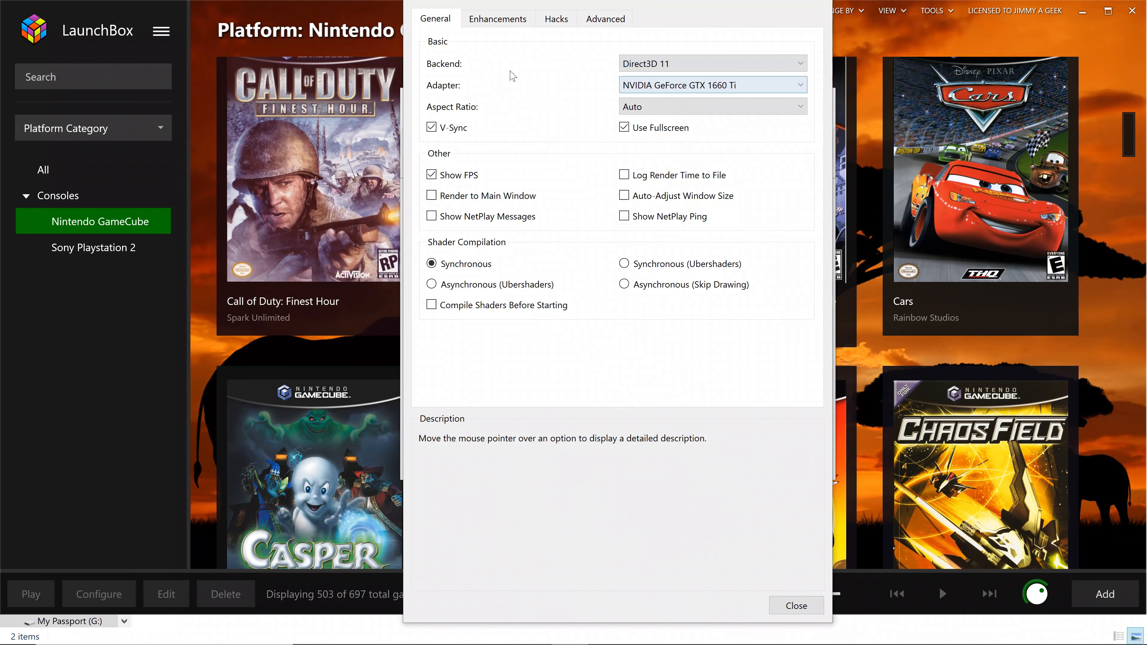
Keep NVIDIA GeForce GTX 1660 Ti as the adapter and move to the Enhancements settings.
{"action": "left_click", "coordinate": [711, 85]}
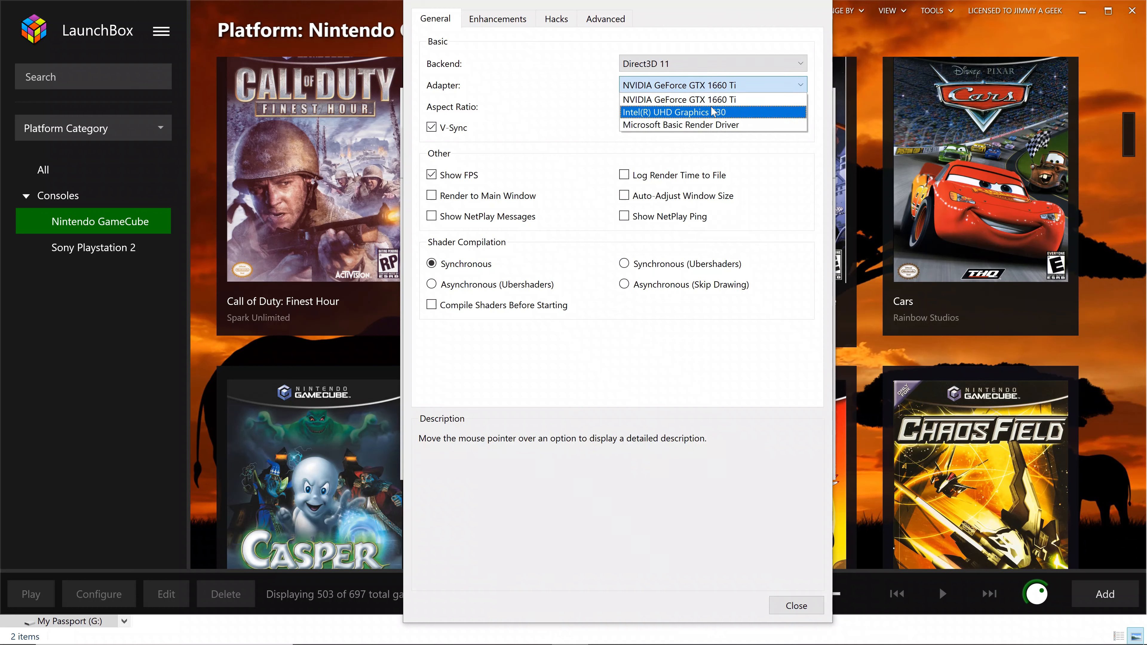
{"action": "mouse_move", "coordinate": [713, 99]}
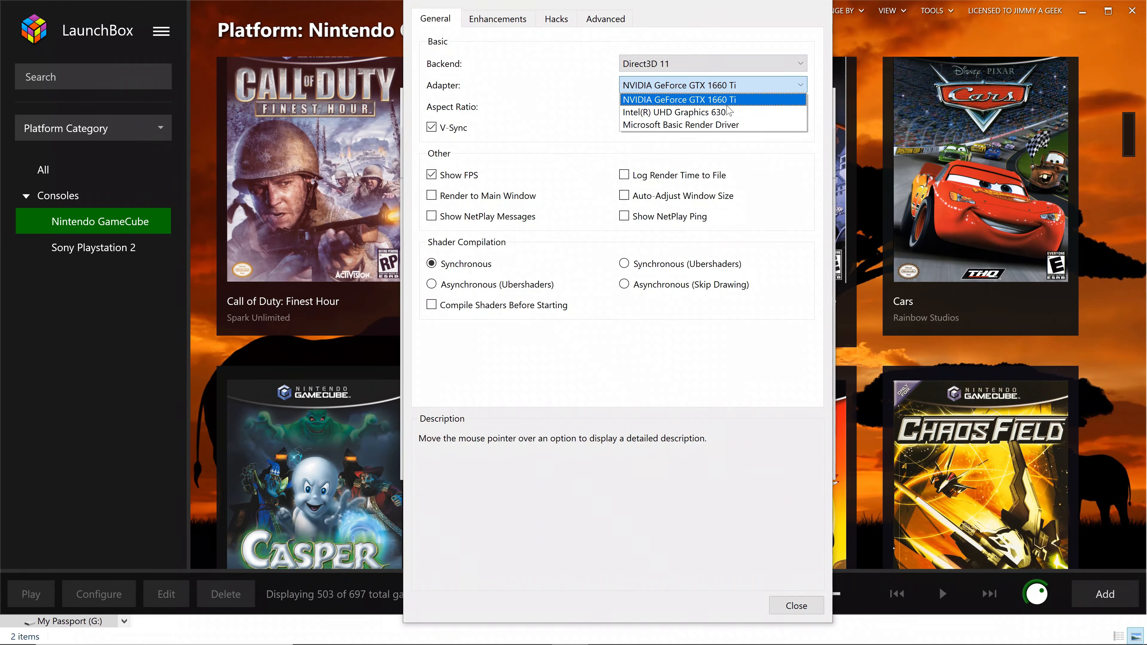
{"action": "mouse_move", "coordinate": [714, 124]}
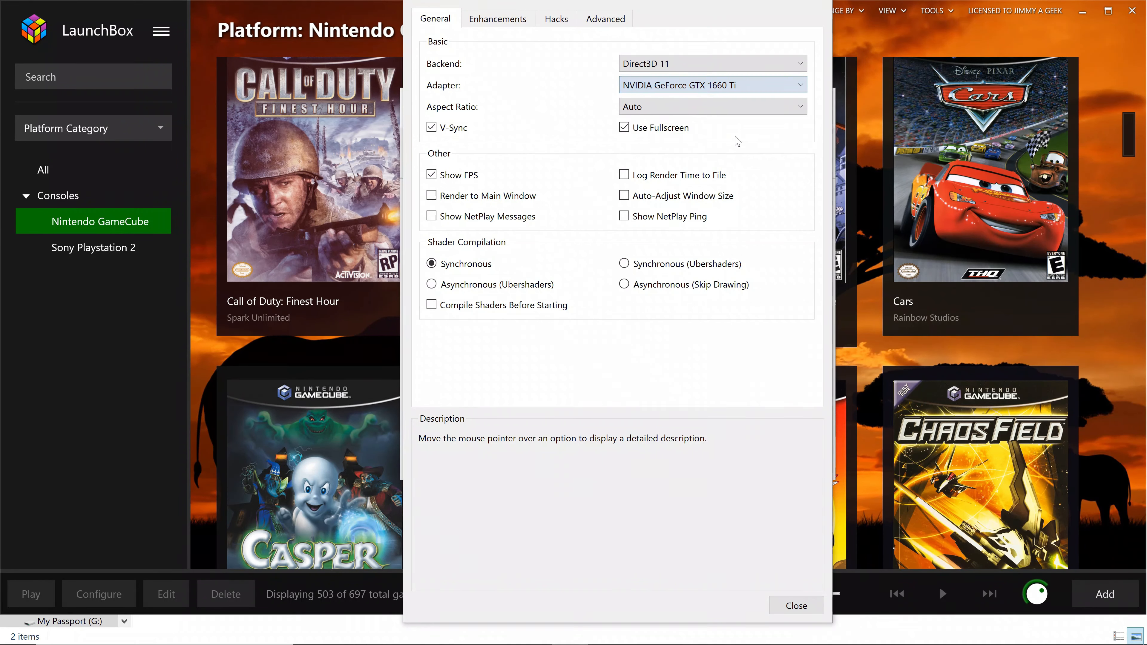
{"action": "left_click", "coordinate": [711, 107]}
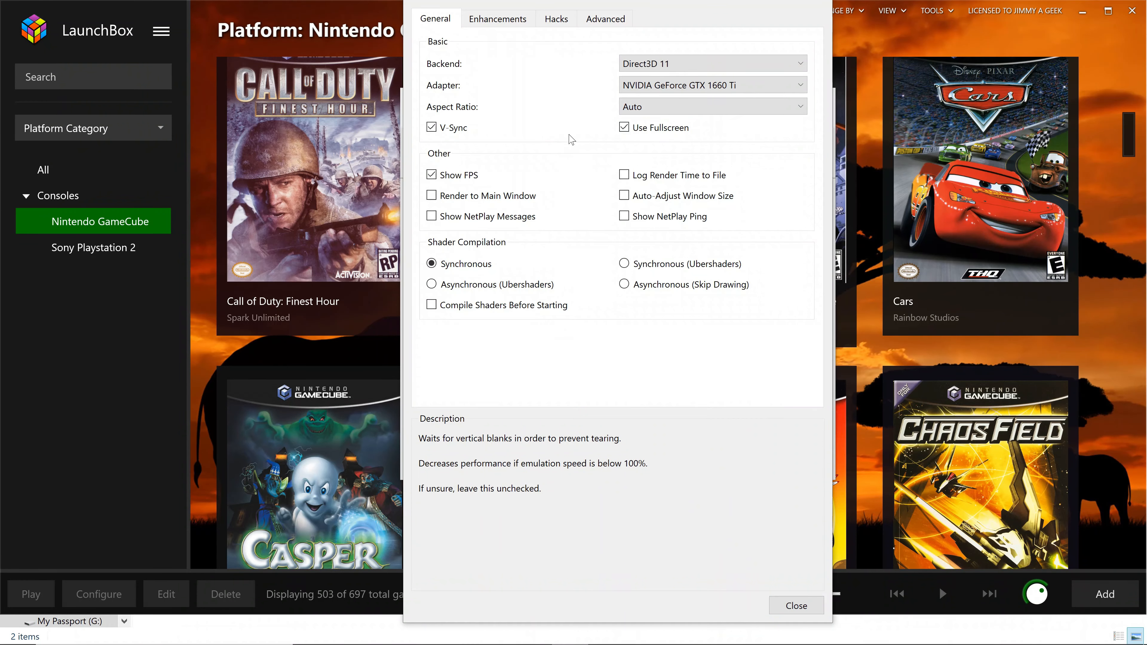
{"action": "left_click", "coordinate": [497, 19]}
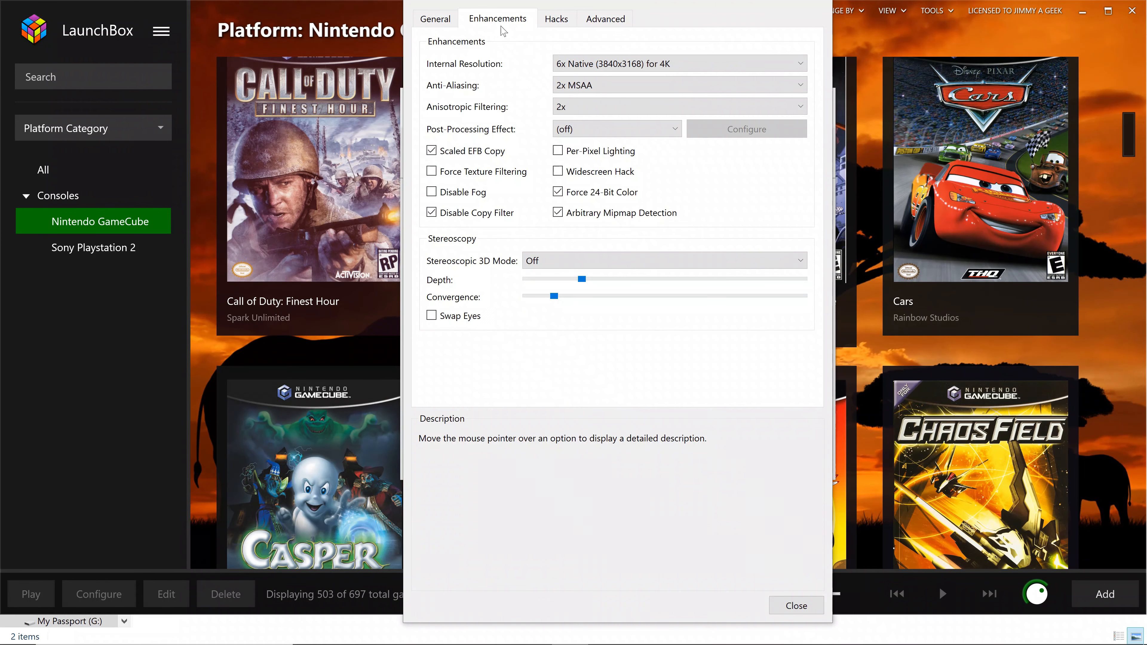
{"action": "mouse_move", "coordinate": [583, 78]}
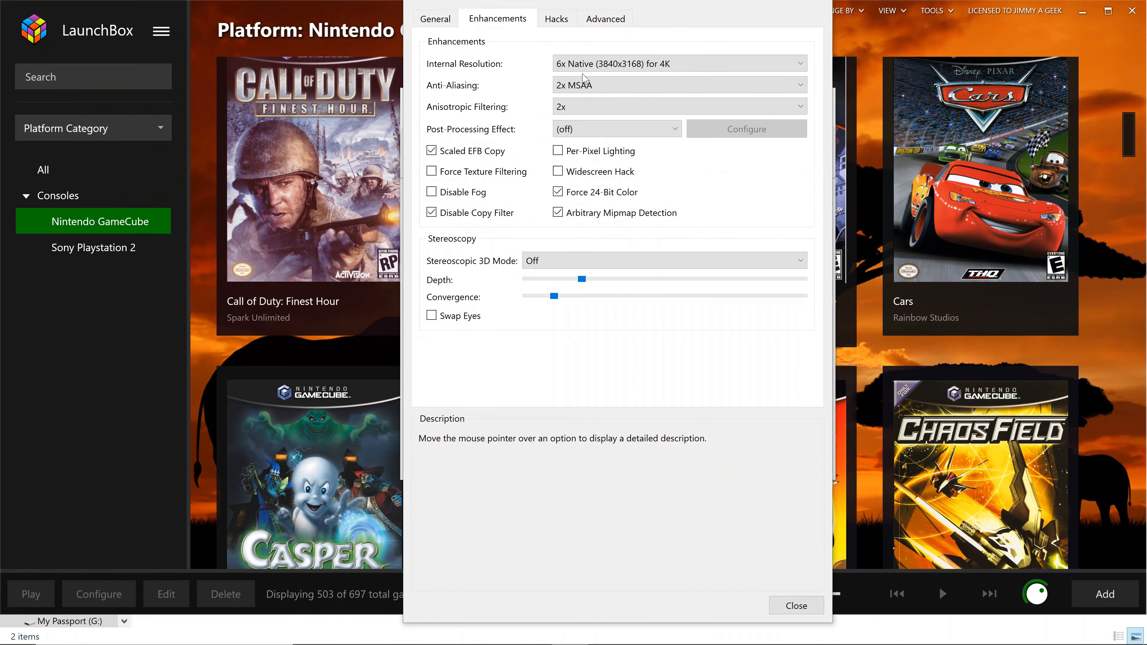
Keep 6x native internal resolution and review the anti-aliasing modes with 2x MSAA selected.
{"action": "left_click", "coordinate": [677, 62]}
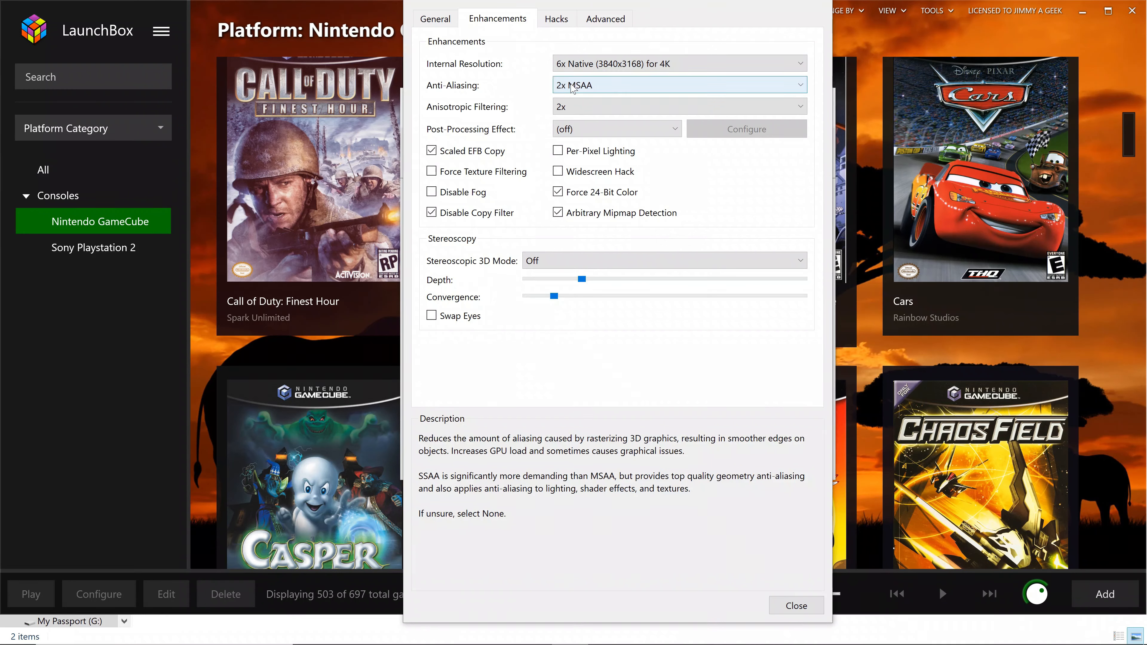
{"action": "left_click", "coordinate": [678, 85]}
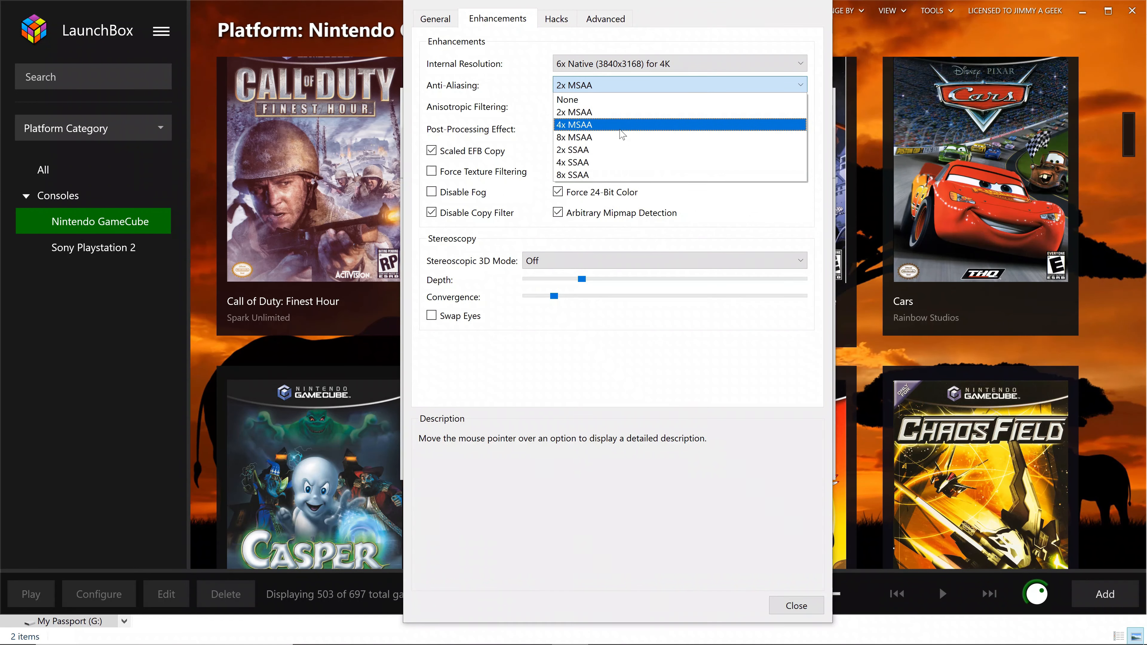
{"action": "mouse_move", "coordinate": [618, 138]}
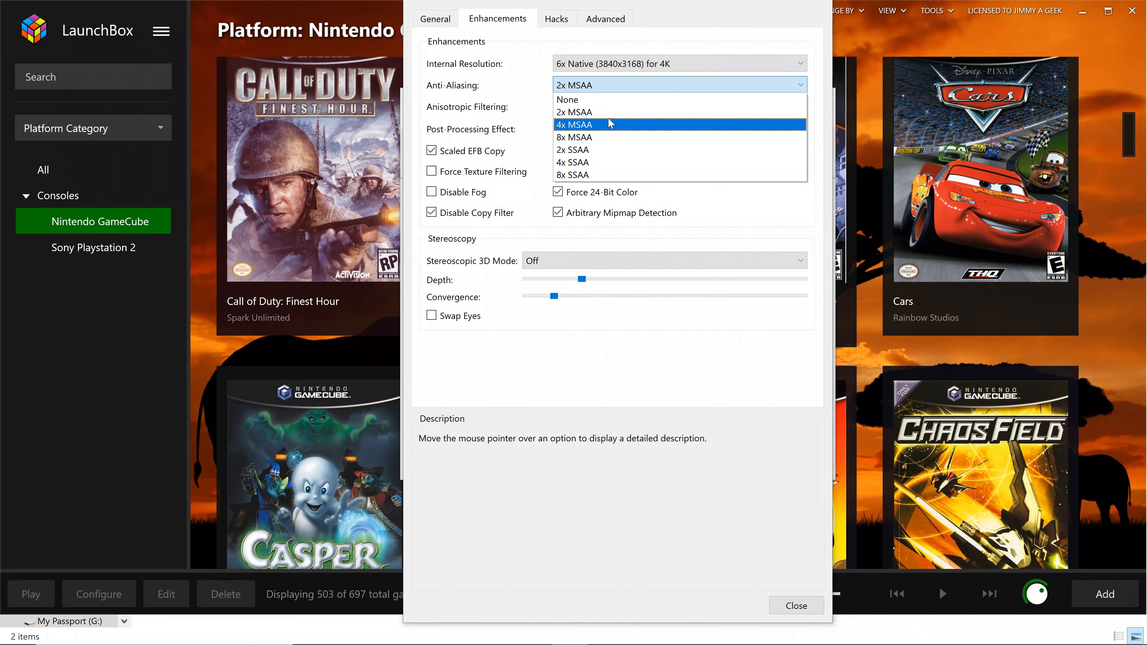
{"action": "mouse_move", "coordinate": [594, 112]}
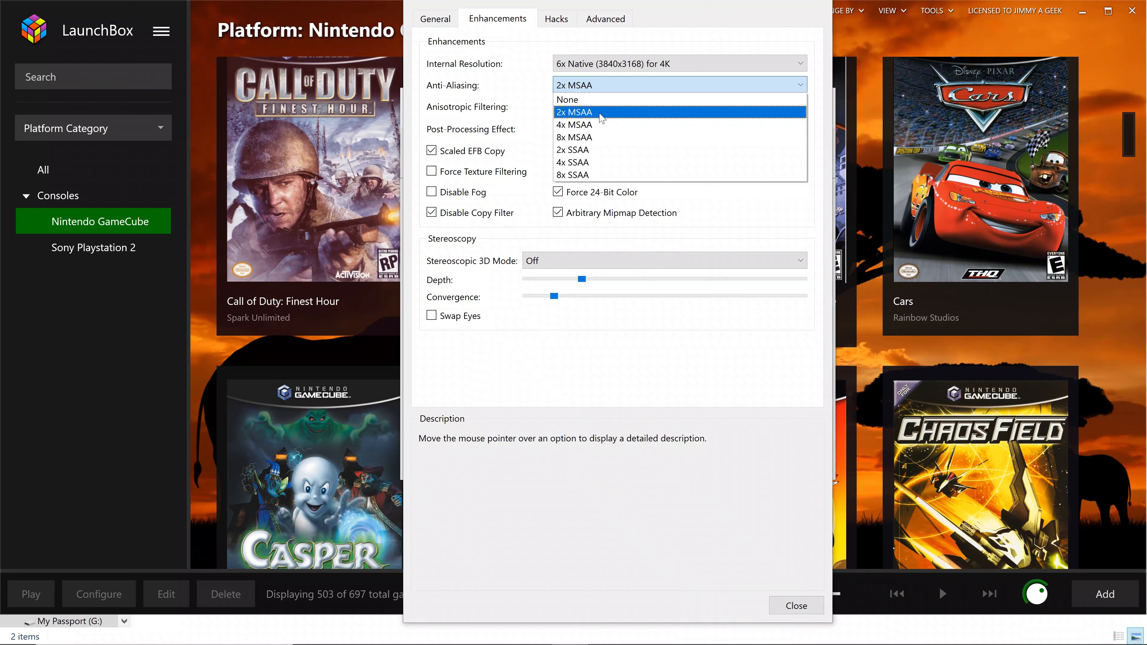
{"action": "mouse_move", "coordinate": [598, 117]}
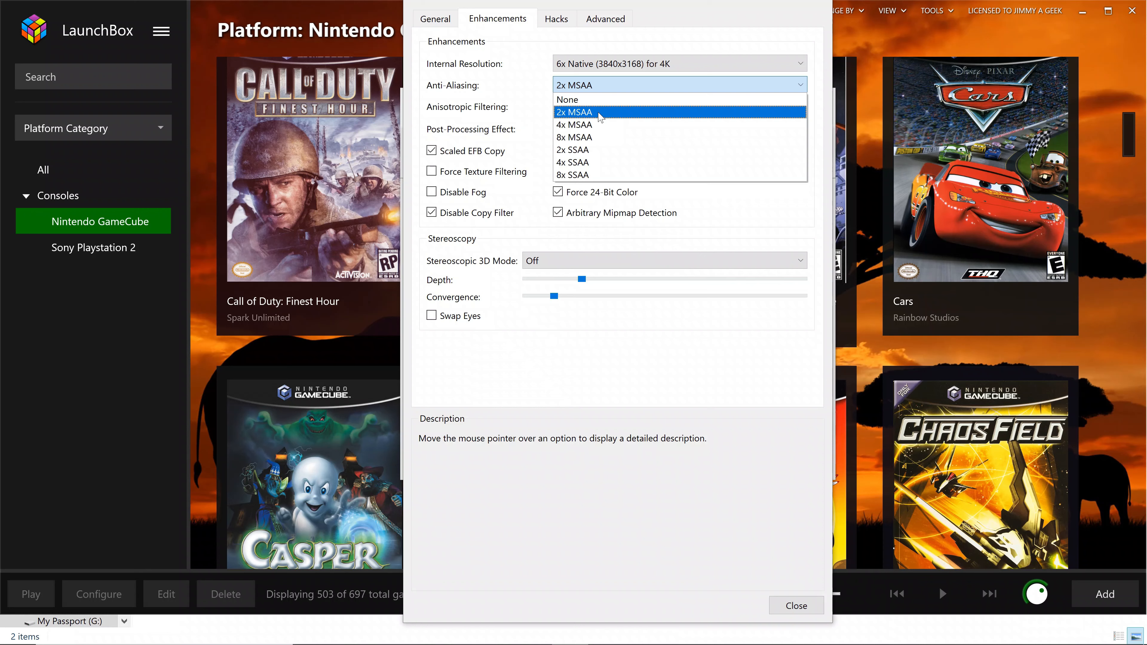
{"action": "mouse_move", "coordinate": [595, 124]}
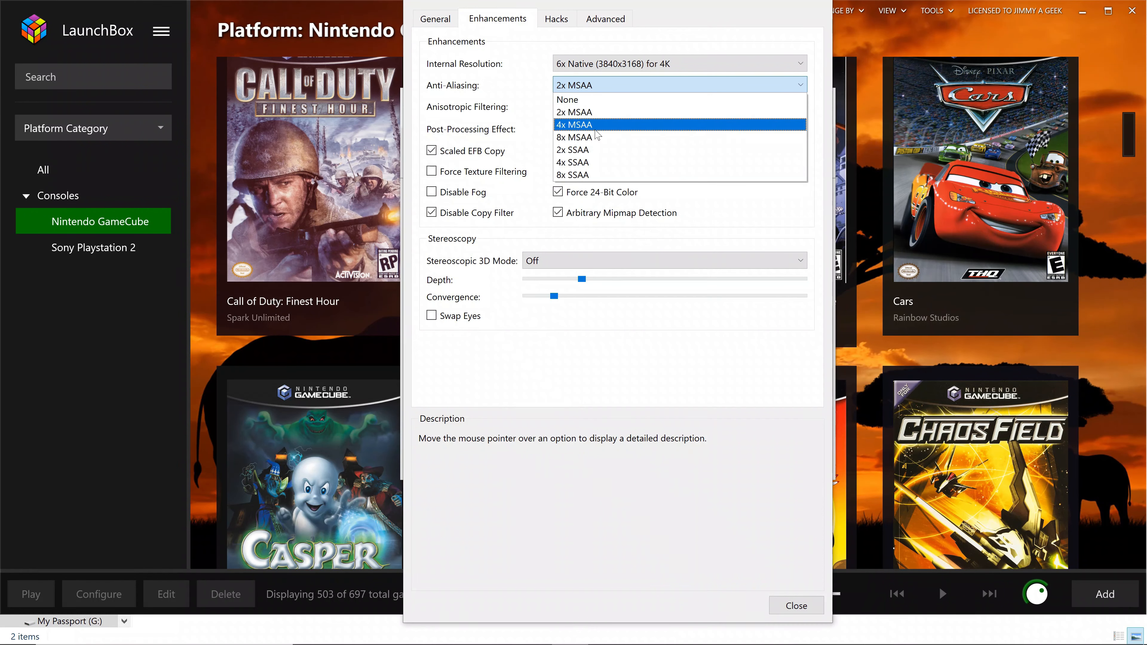
{"action": "mouse_move", "coordinate": [608, 136]}
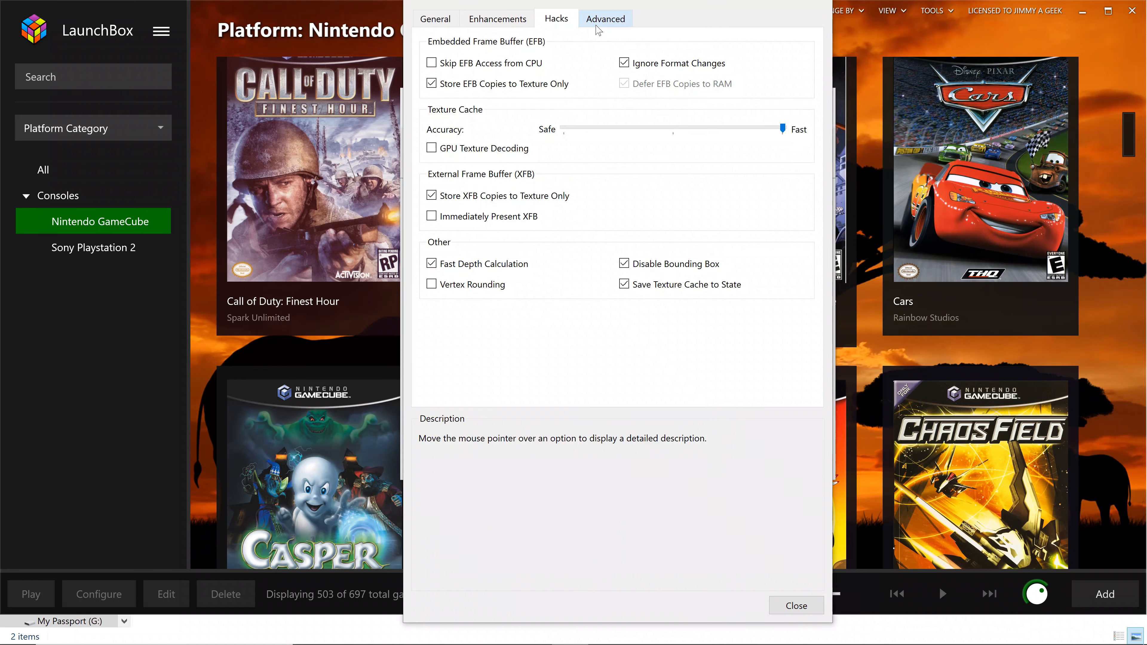
Review the Advanced graphics settings and close the graphics window.
{"action": "left_click", "coordinate": [605, 19]}
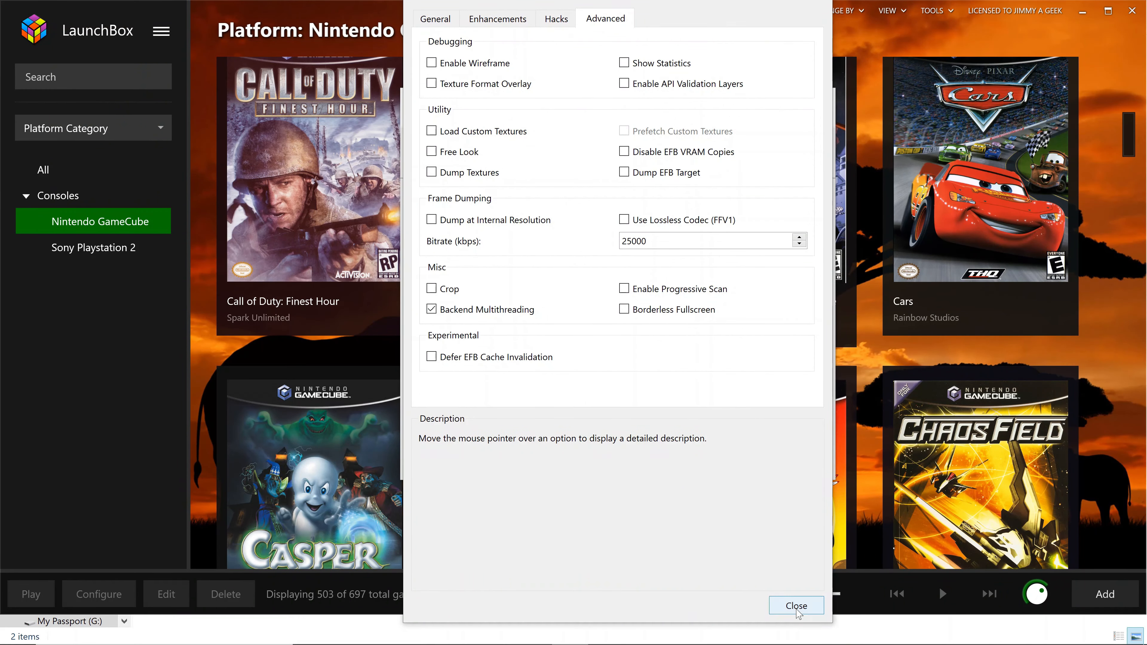
{"action": "left_click", "coordinate": [796, 605]}
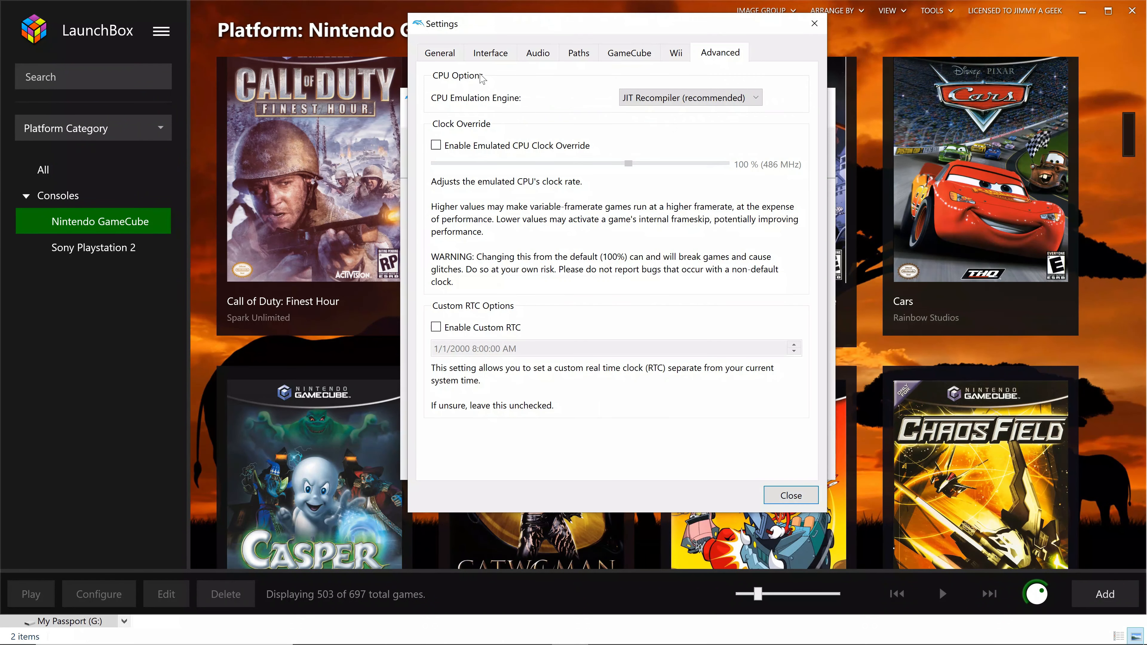
Look through the Wii, Audio and General config tabs, then close the emulator settings.
{"action": "left_click", "coordinate": [675, 53]}
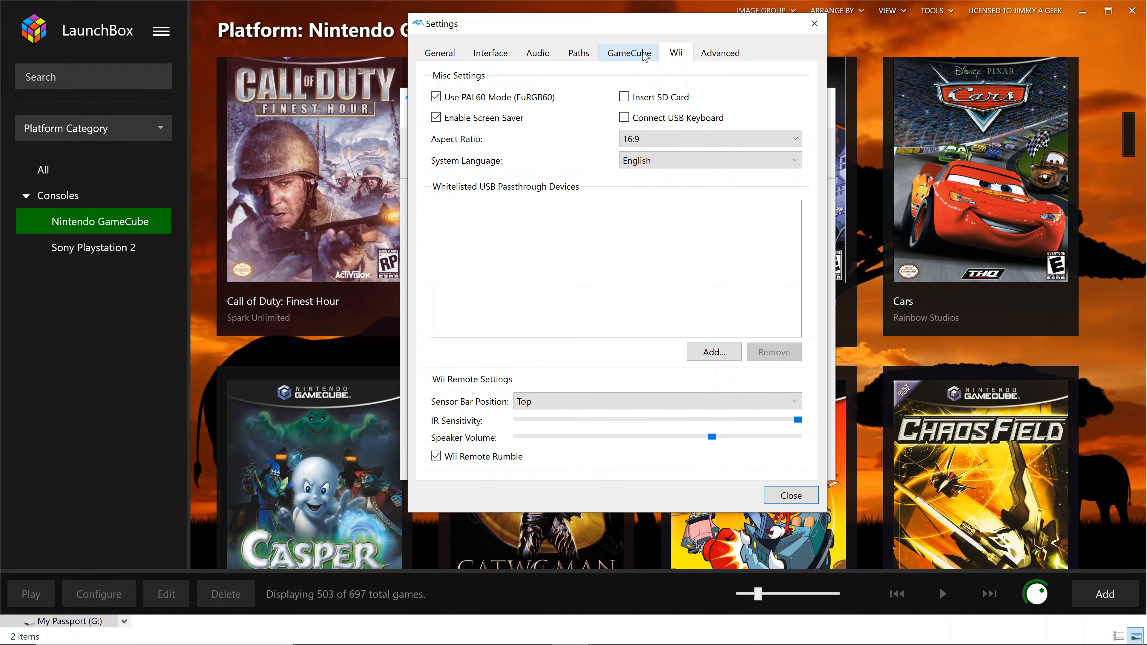
{"action": "left_click", "coordinate": [538, 52]}
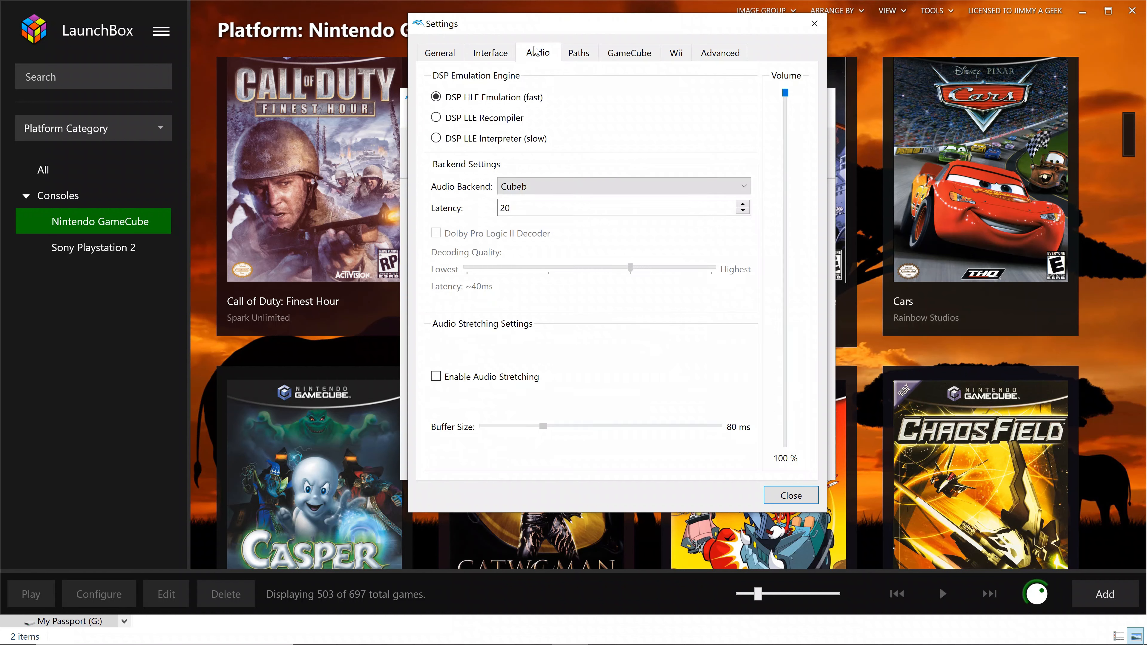
{"action": "left_click", "coordinate": [440, 52]}
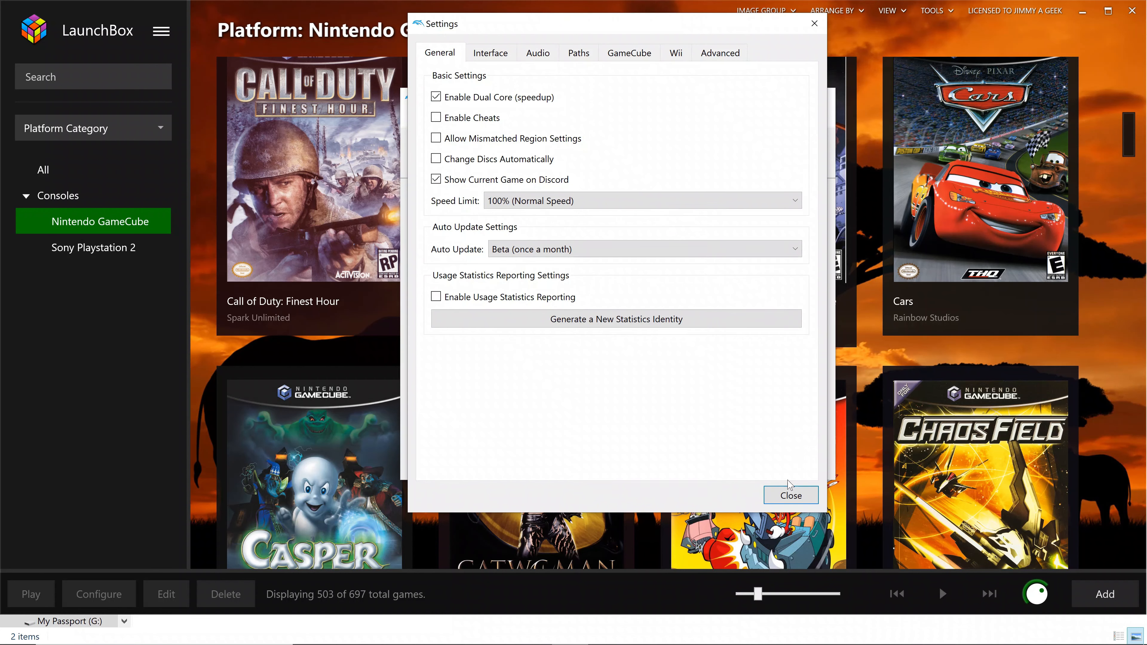
{"action": "left_click", "coordinate": [790, 495]}
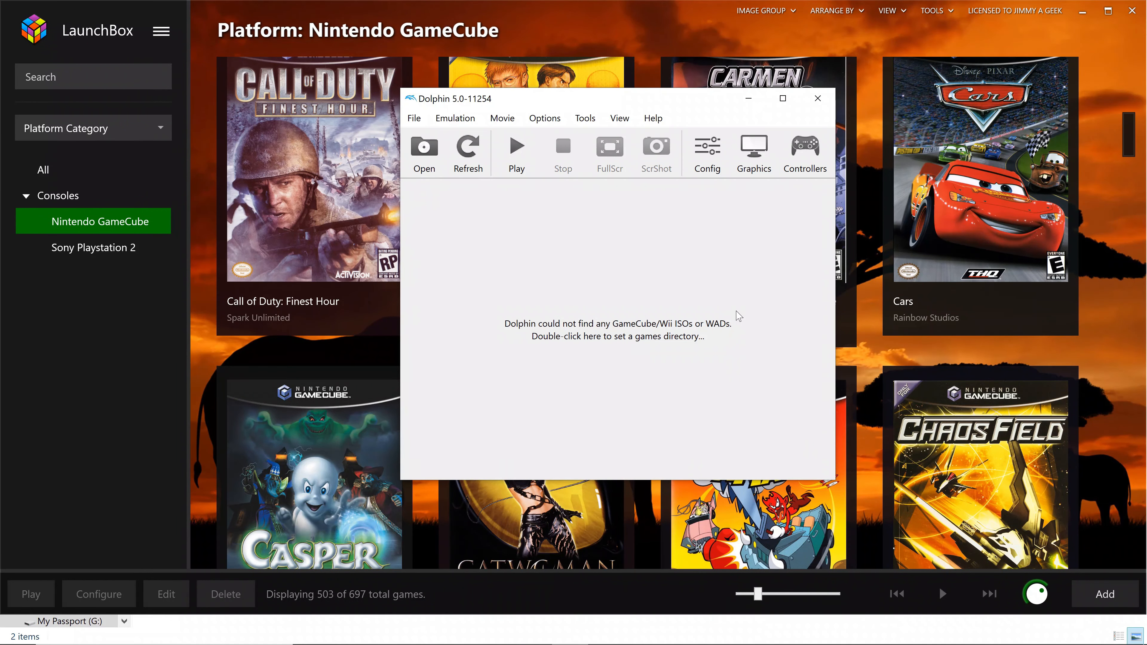
{"action": "mouse_move", "coordinate": [661, 101]}
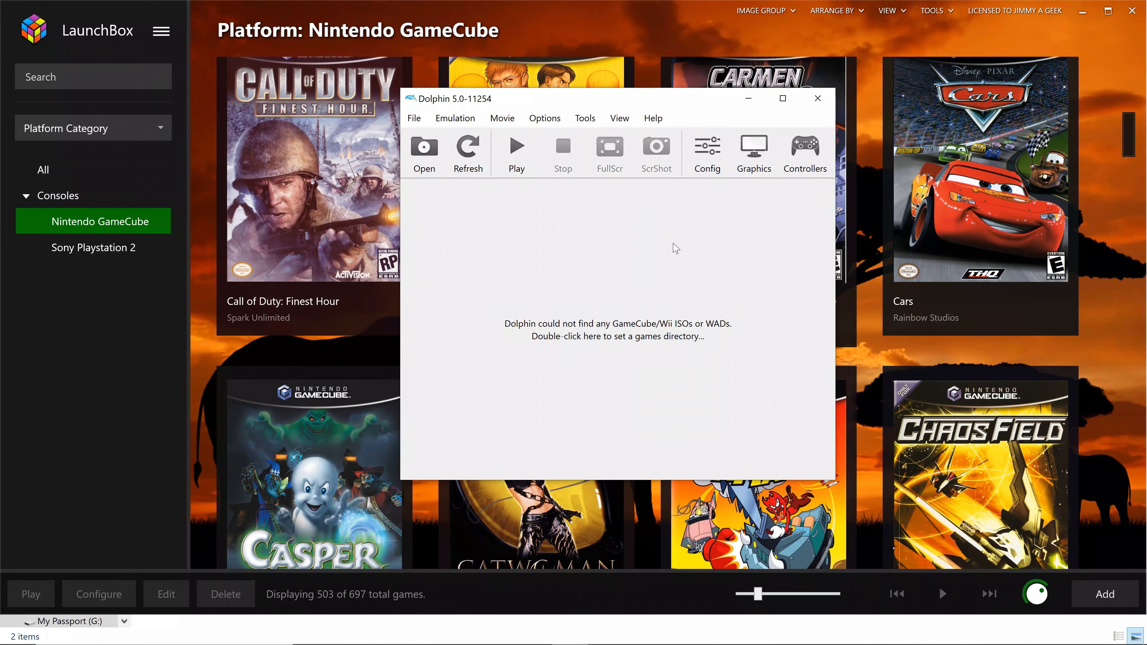
{"action": "mouse_move", "coordinate": [672, 343]}
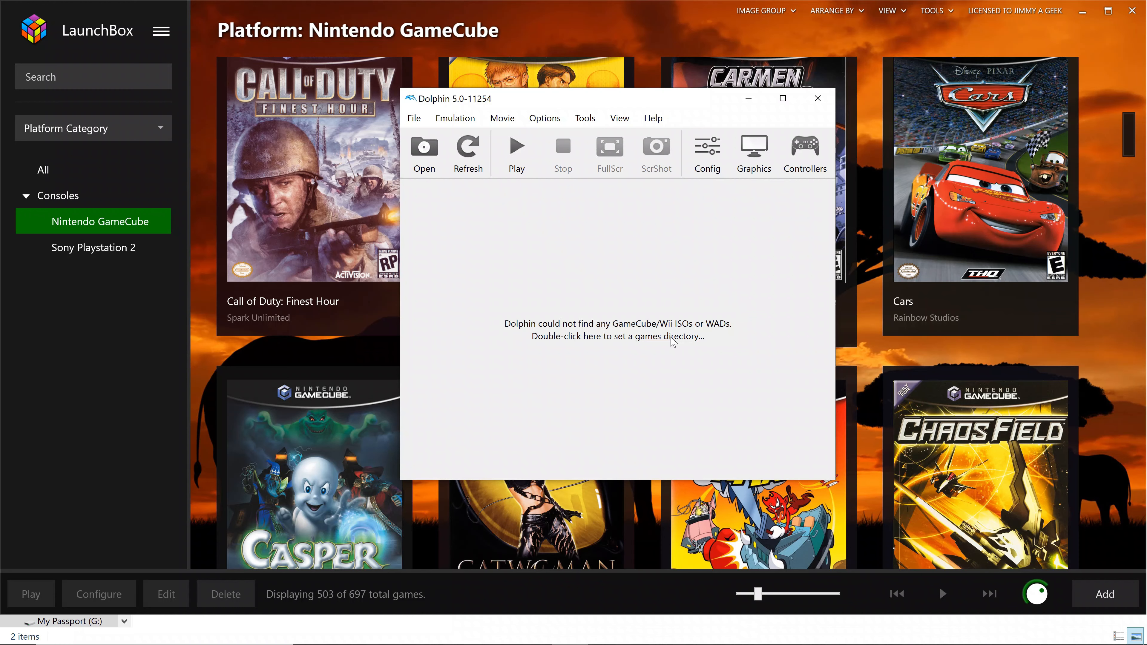